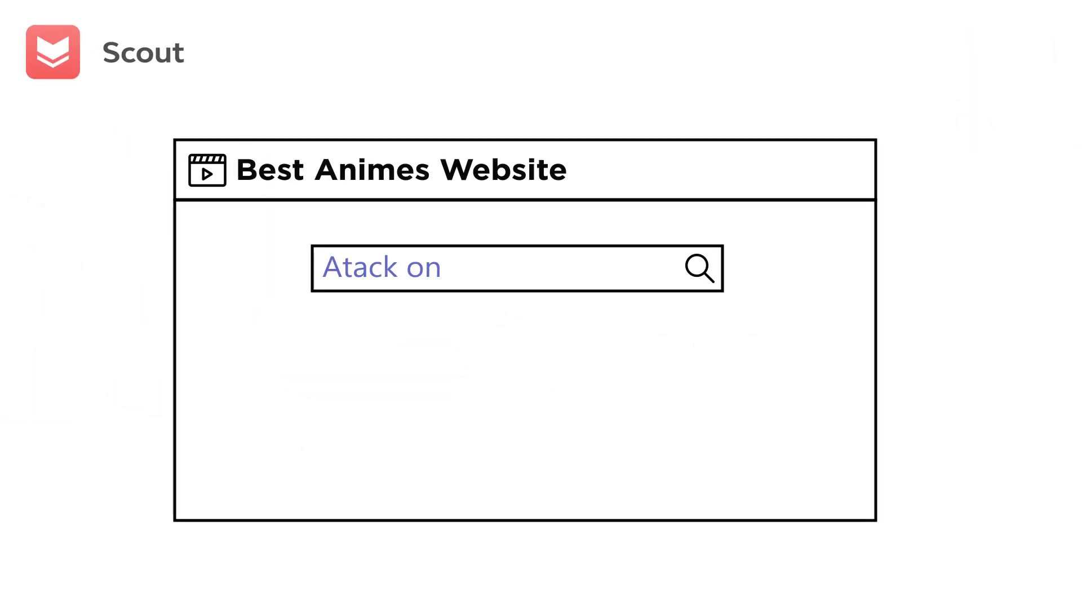
- Enter the text 'taitan' and 'Taylor', scrolling down the page in between
type("taitan")
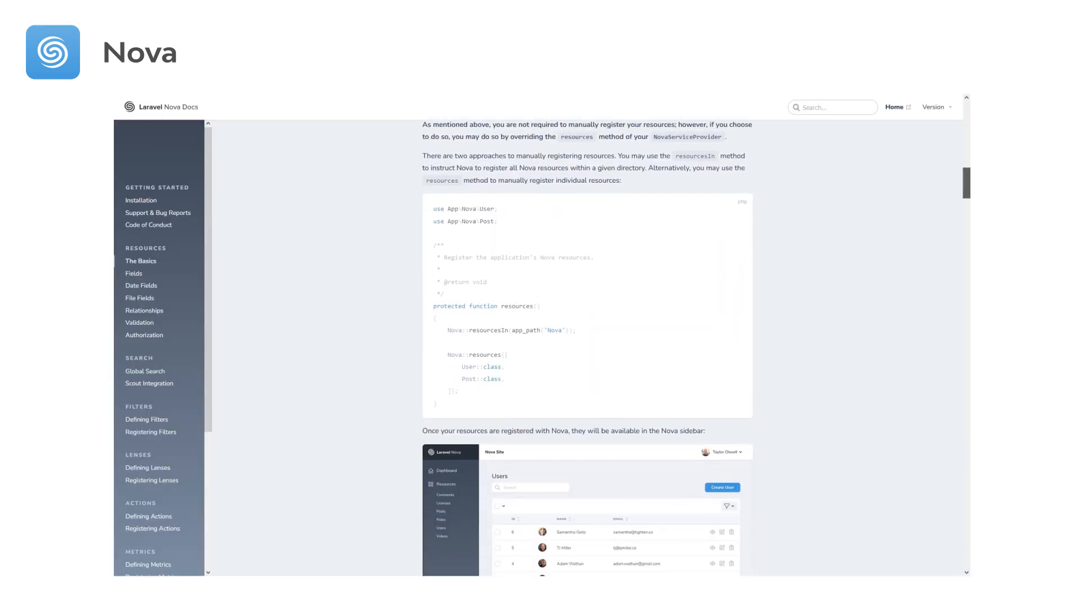
scroll("down", 3)
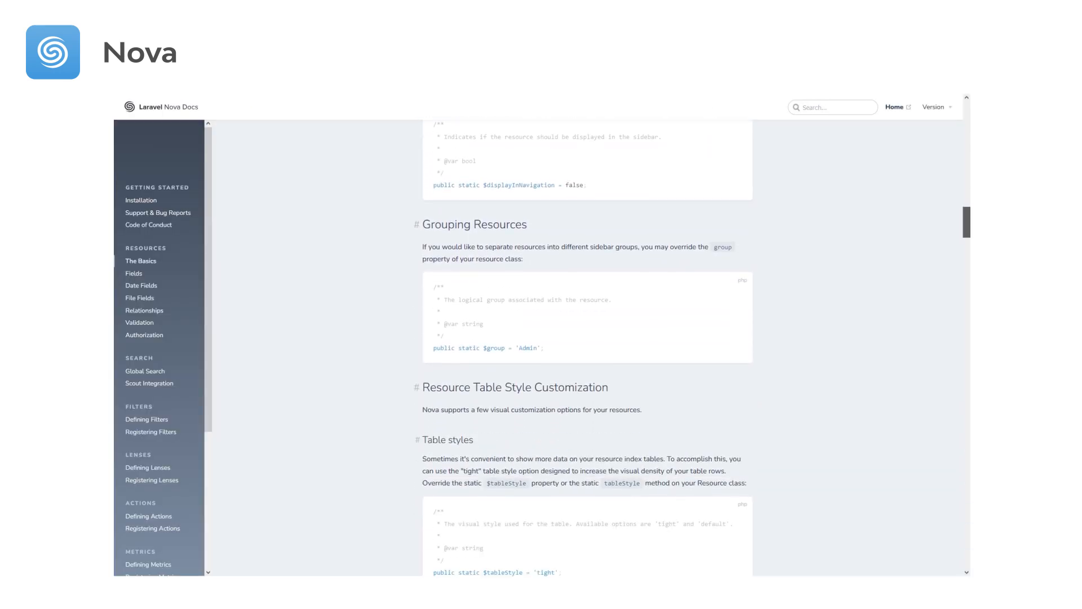
scroll("down", 3)
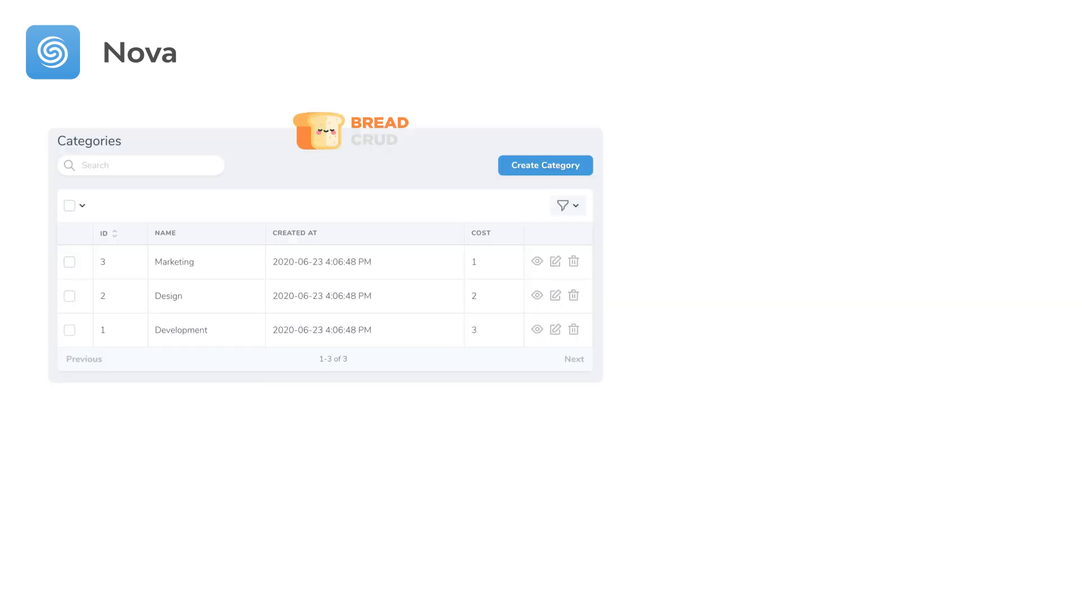
type("Taylor")
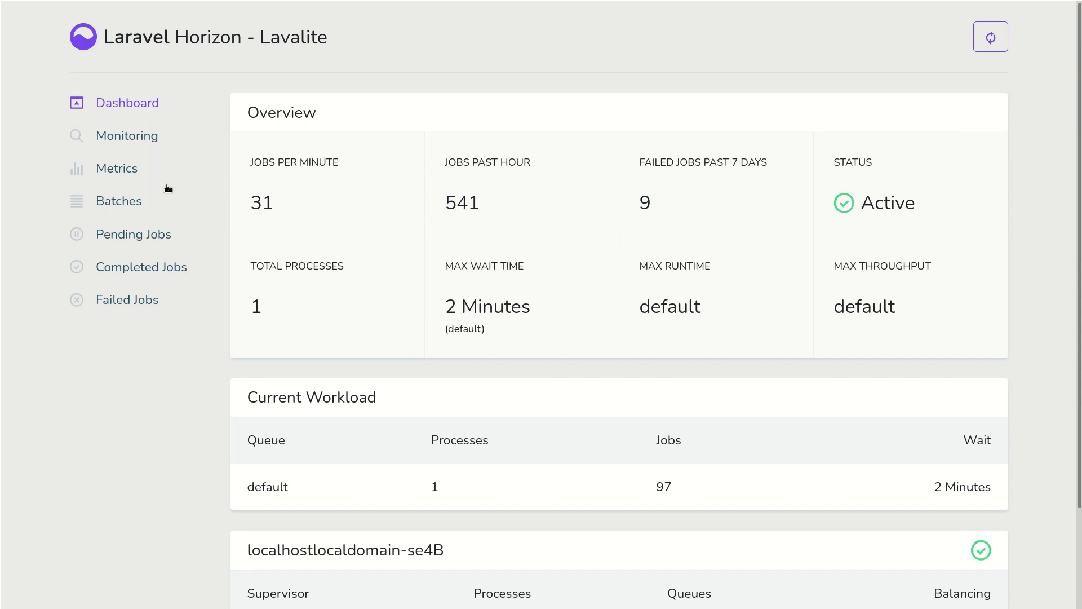
- Review SendWelcomeEmailJob throughput and runtime charts under Metrics, then list pending jobs
left_click(119, 168)
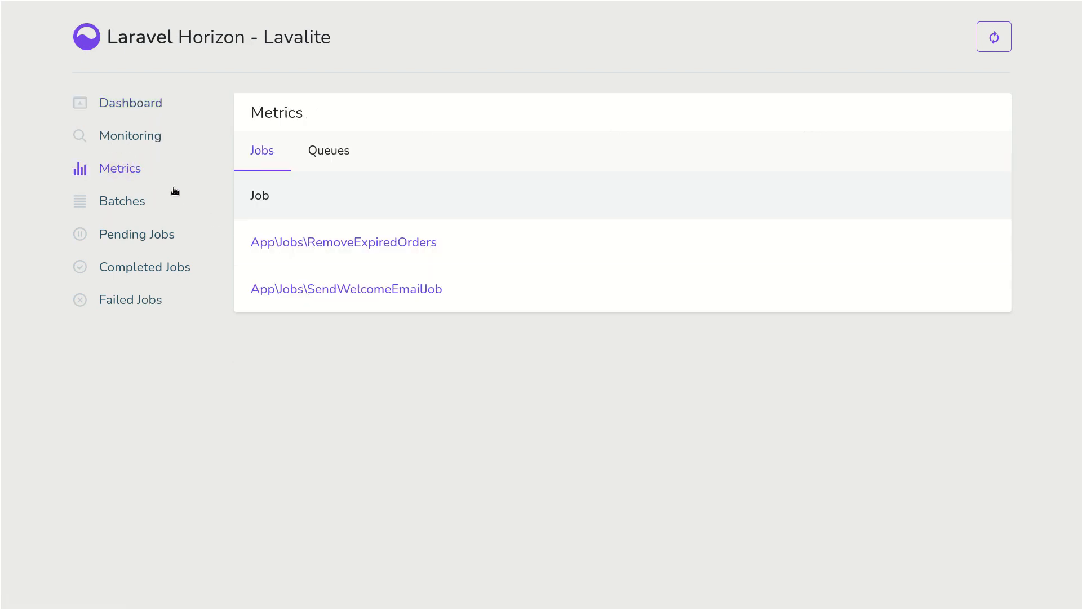
left_click(347, 288)
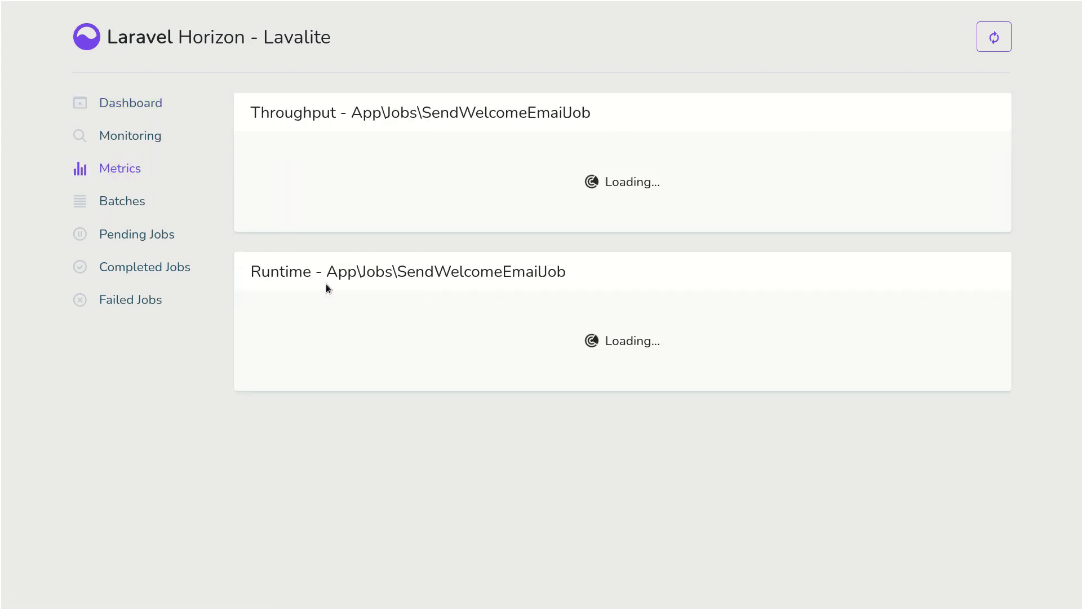
scroll("down", 3)
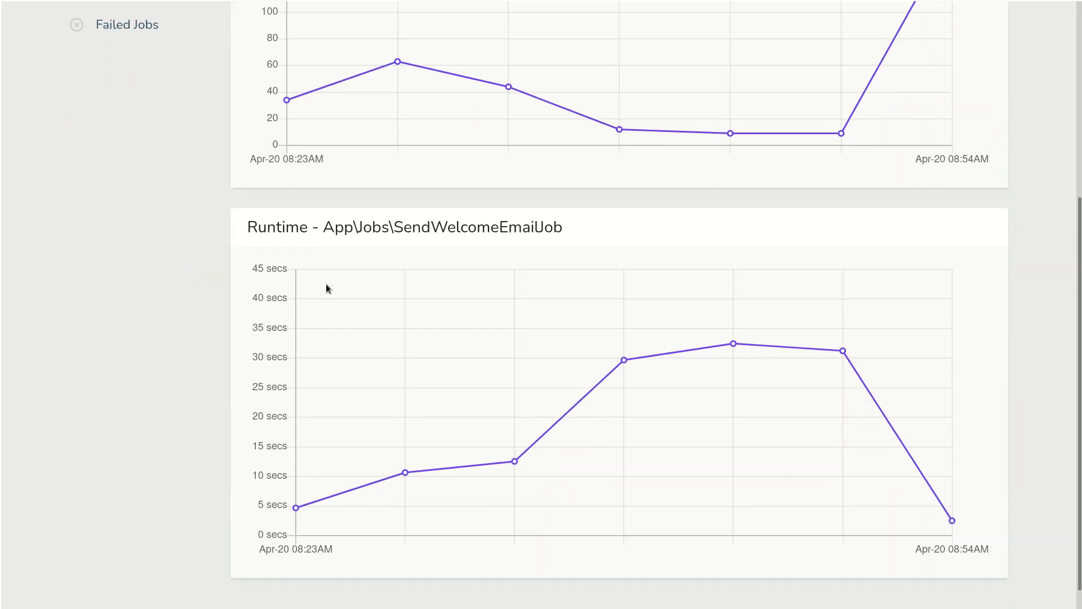
left_click(132, 234)
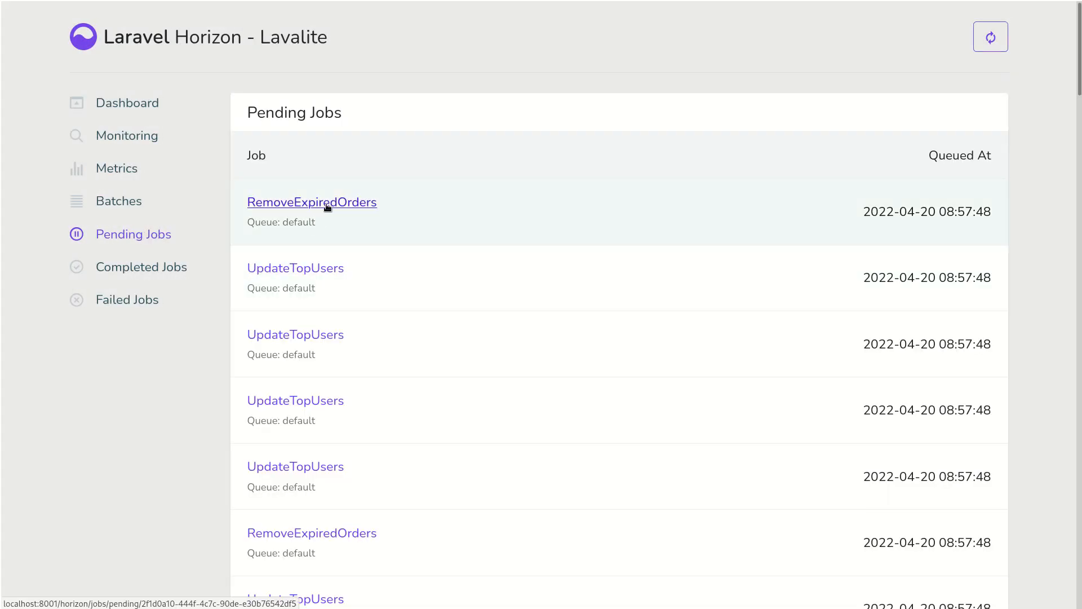
- Open RemoveExpiredOrders, then retry it and the following failed SendWelcomeEmailJob entry
left_click(311, 202)
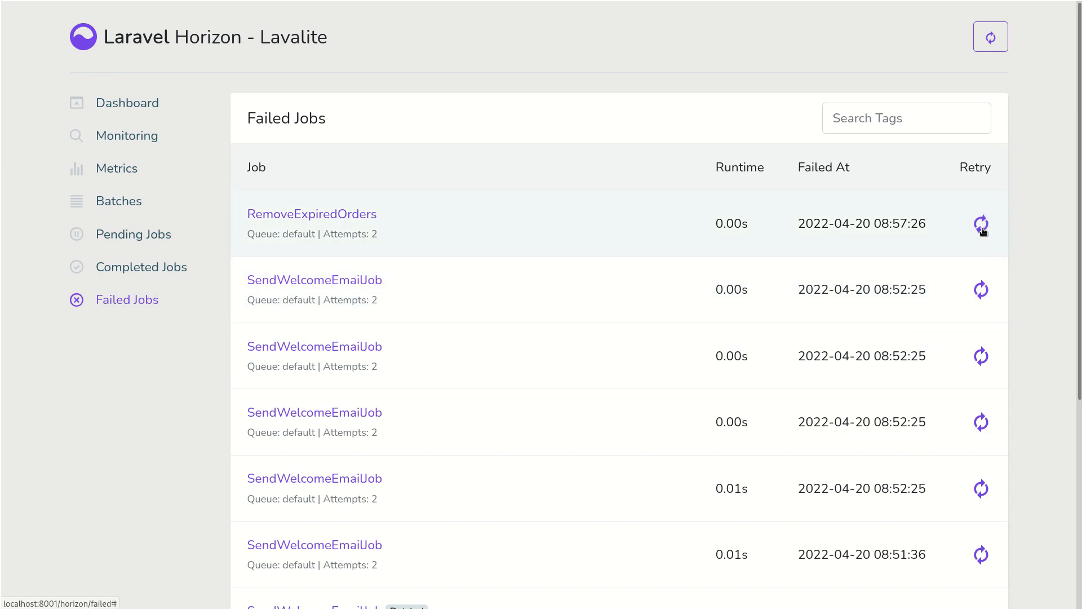
left_click(981, 223)
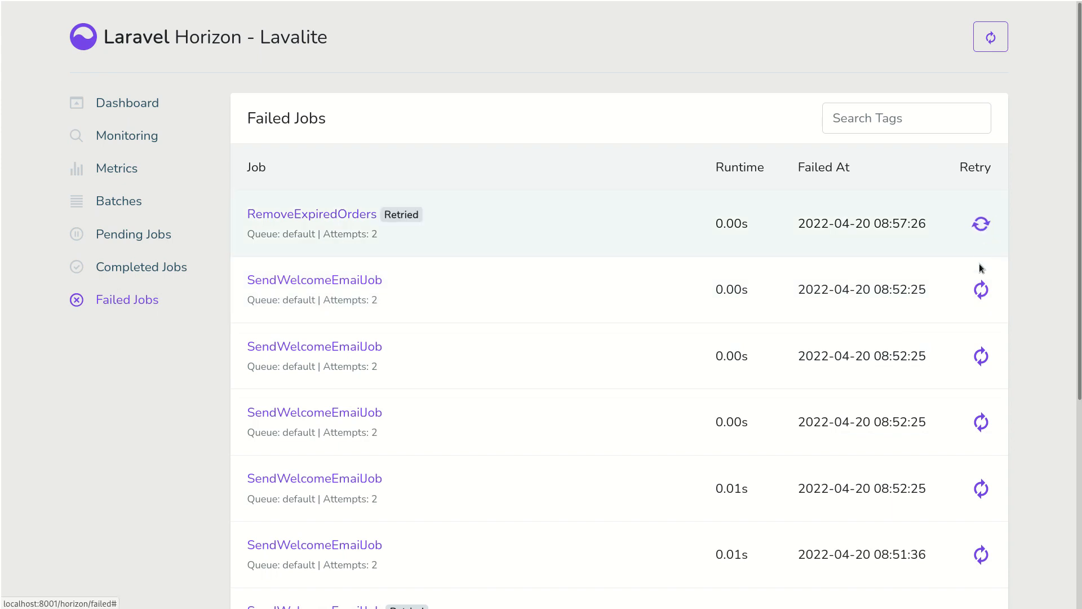
mouse_move(980, 335)
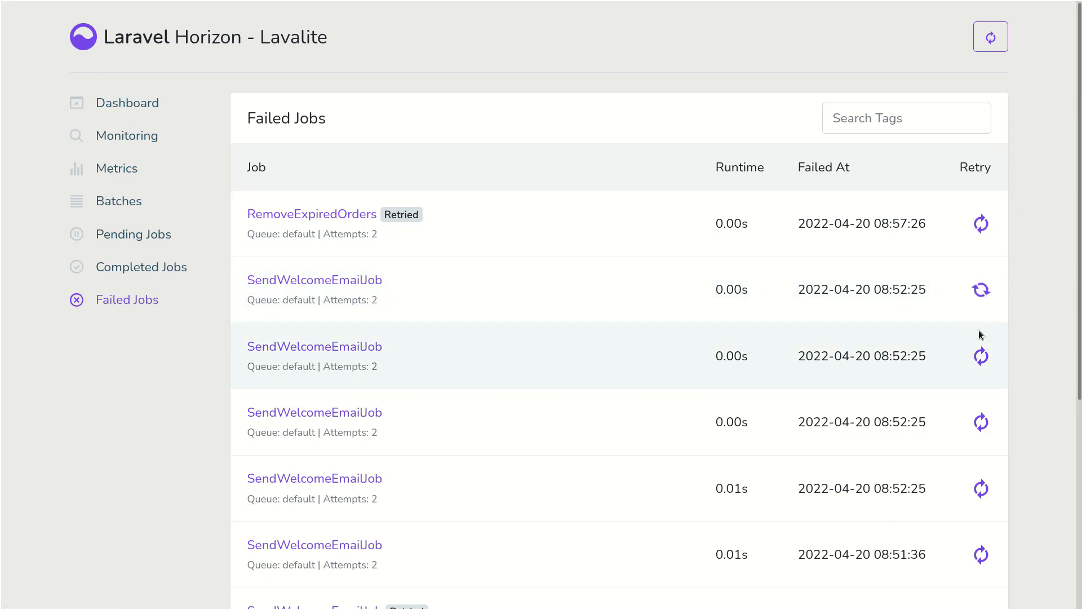
left_click(980, 289)
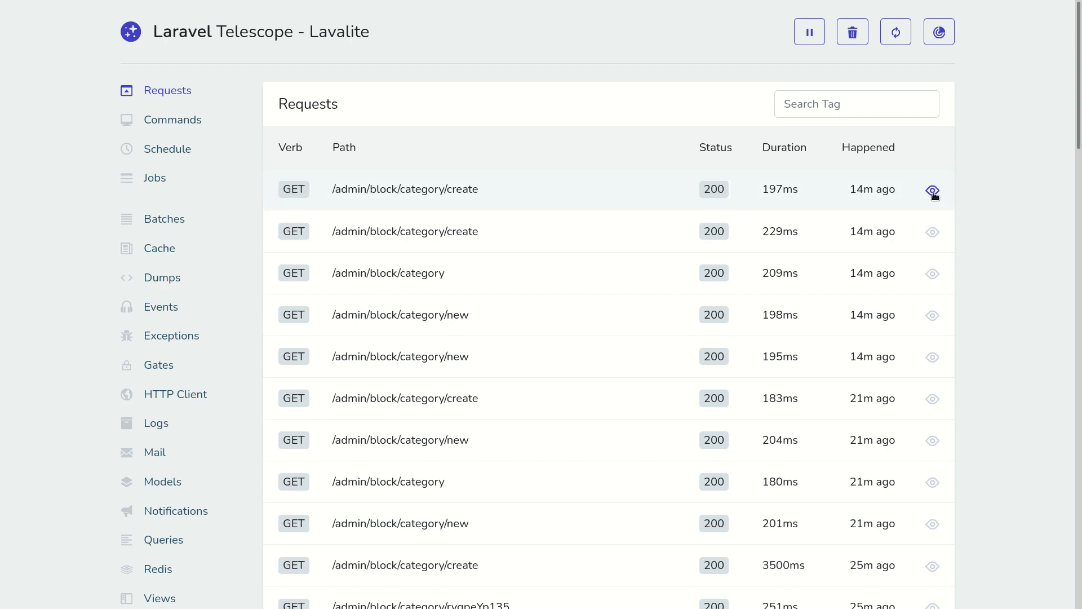
- Open the category create request and inspect its headers, session data and response
left_click(932, 189)
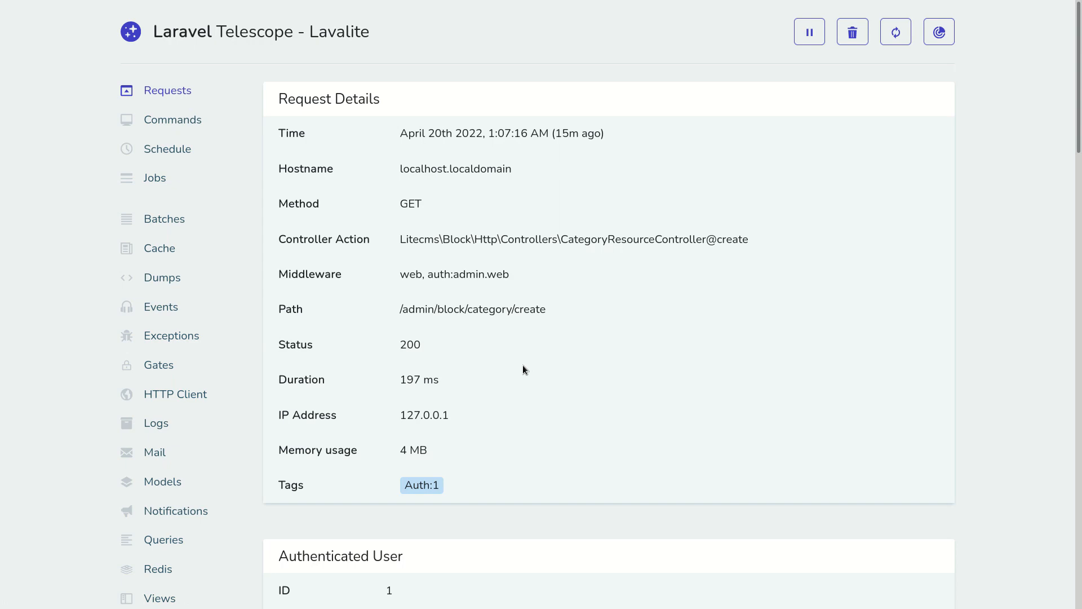
scroll("down", 3)
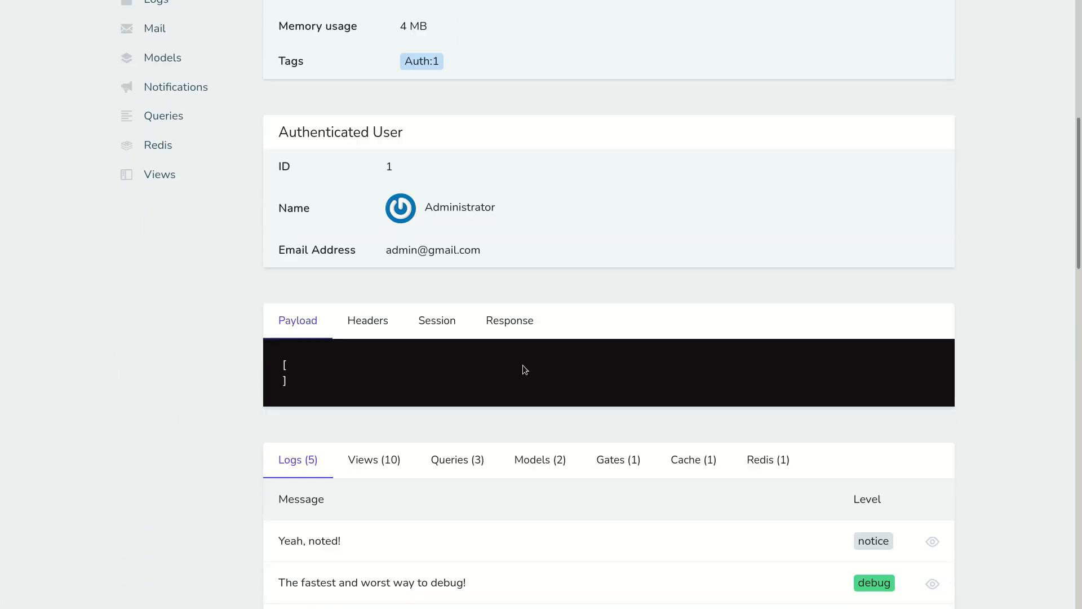
left_click(367, 320)
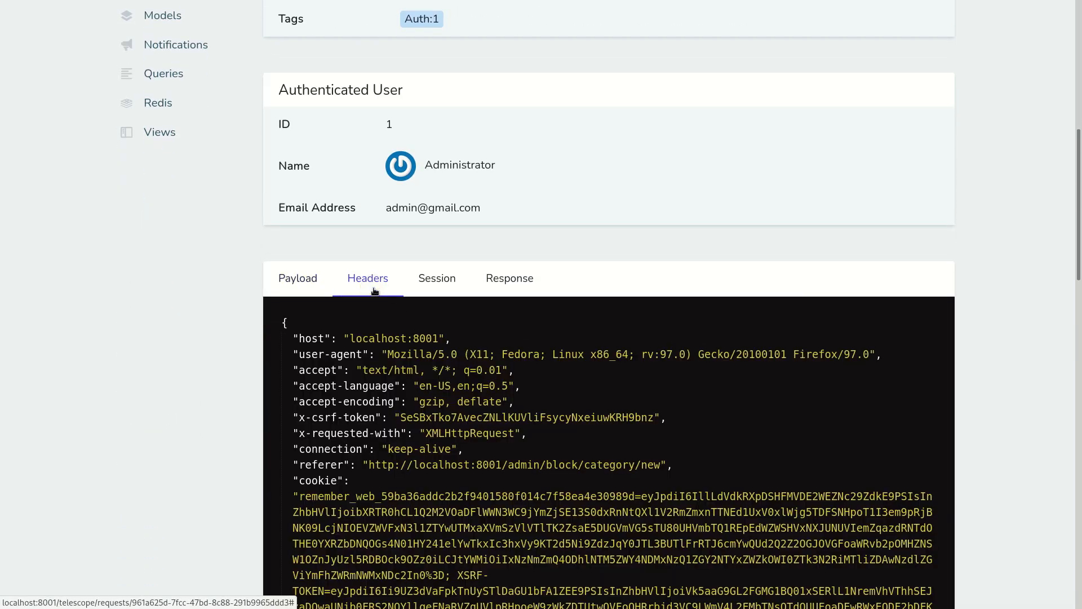
left_click(437, 277)
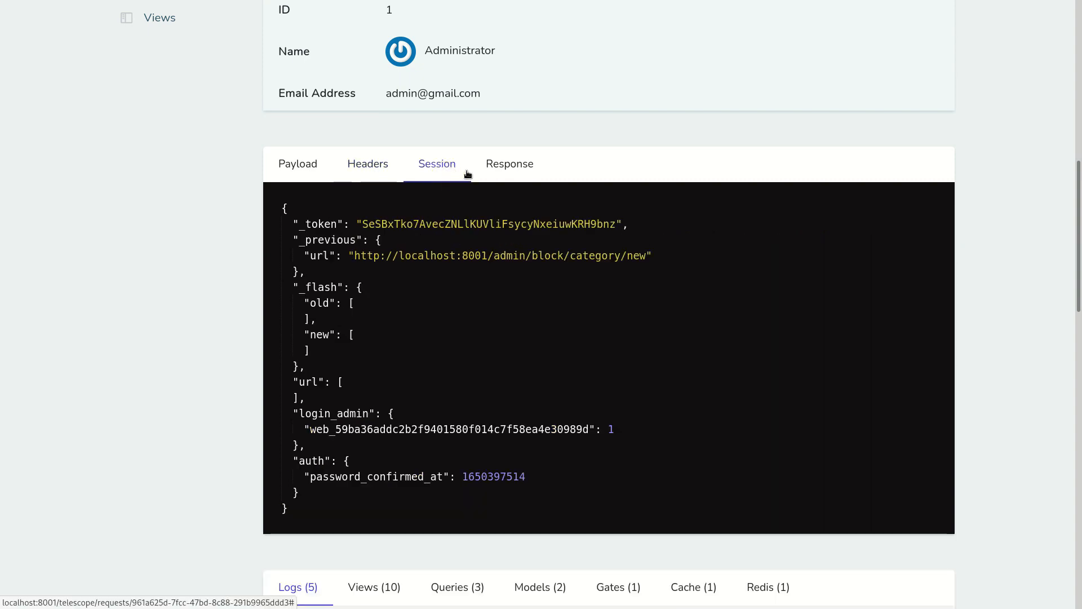
mouse_move(508, 163)
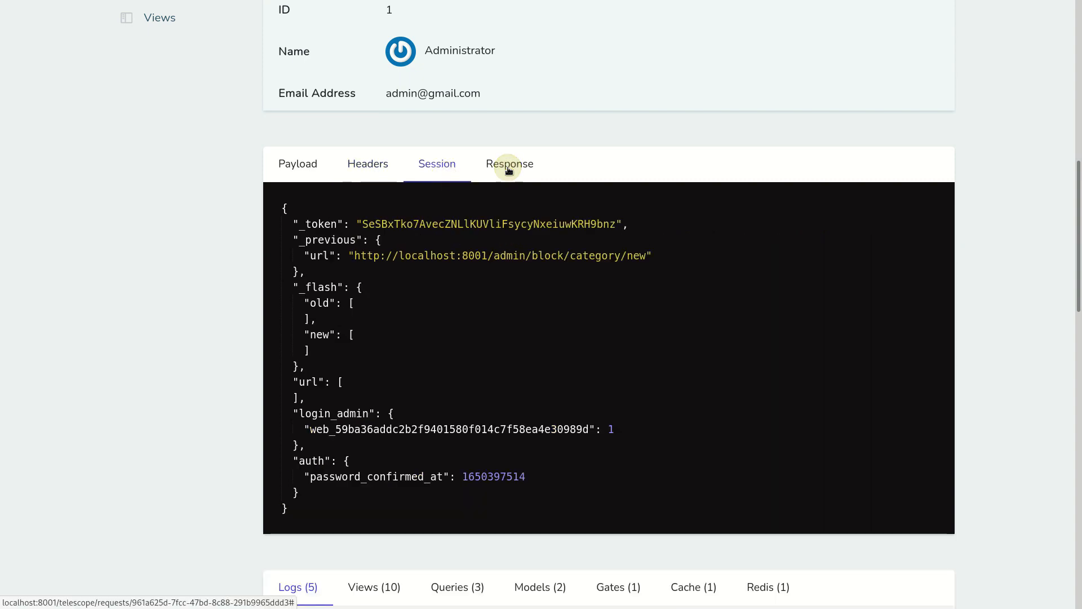
left_click(298, 164)
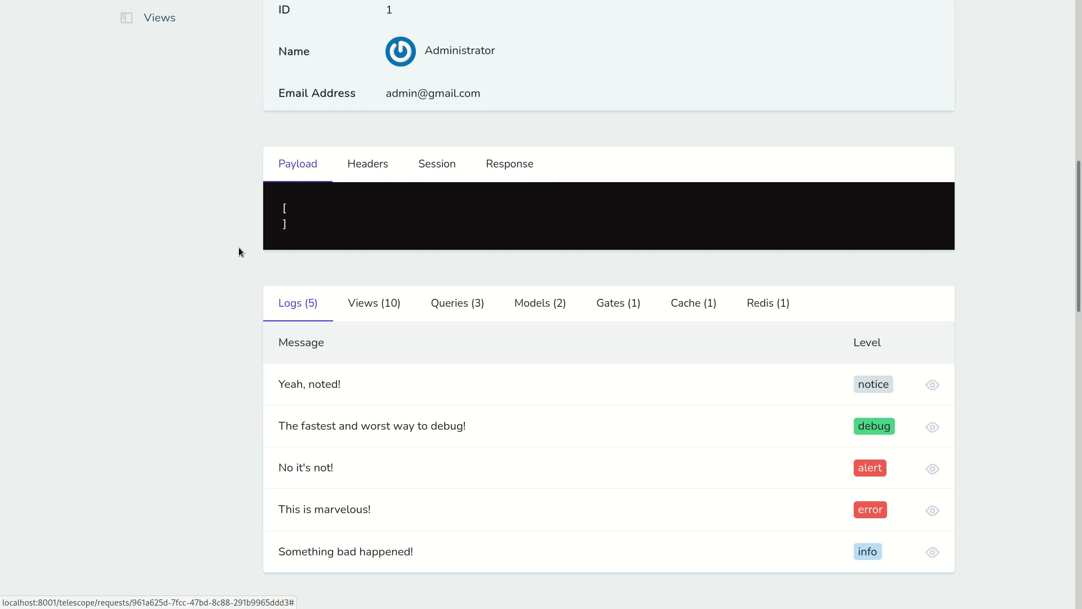
- Inspect the request's rendered views, database queries, retrieved models, gate checks and cache activity
scroll("down", 3)
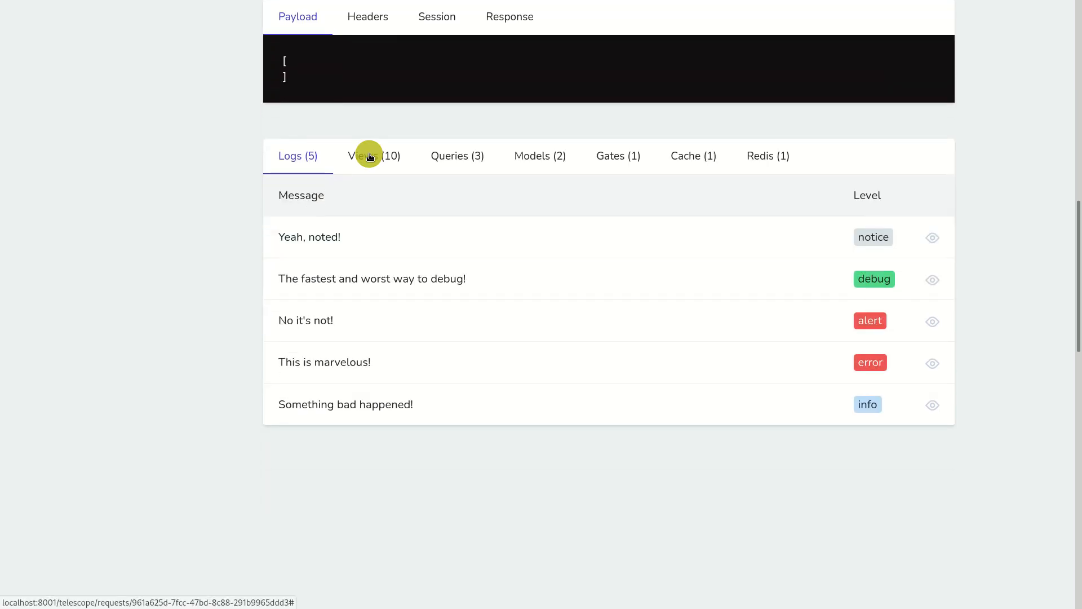
left_click(374, 156)
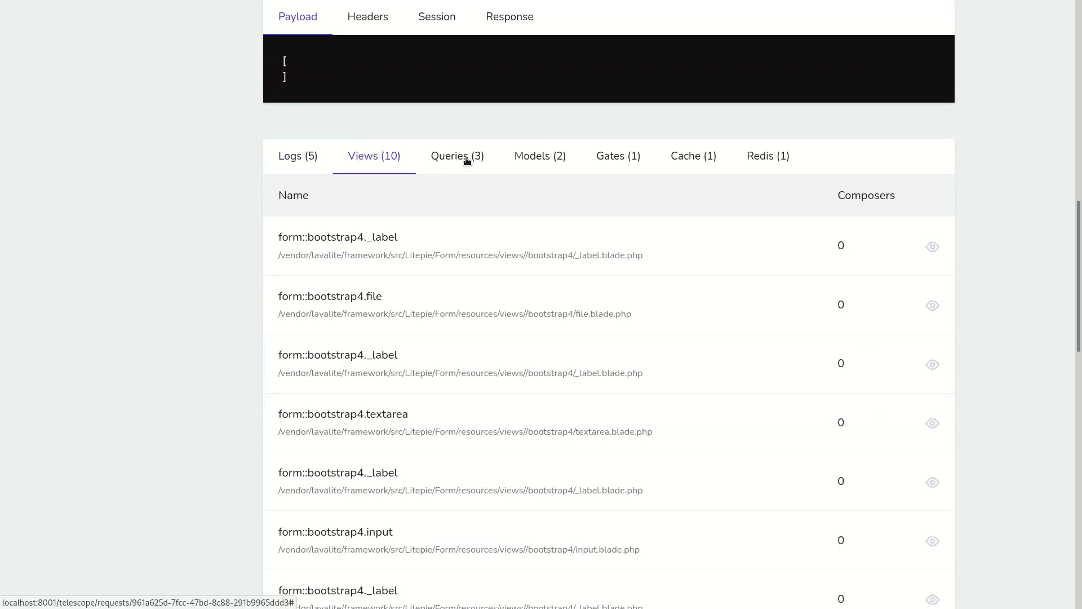
left_click(457, 156)
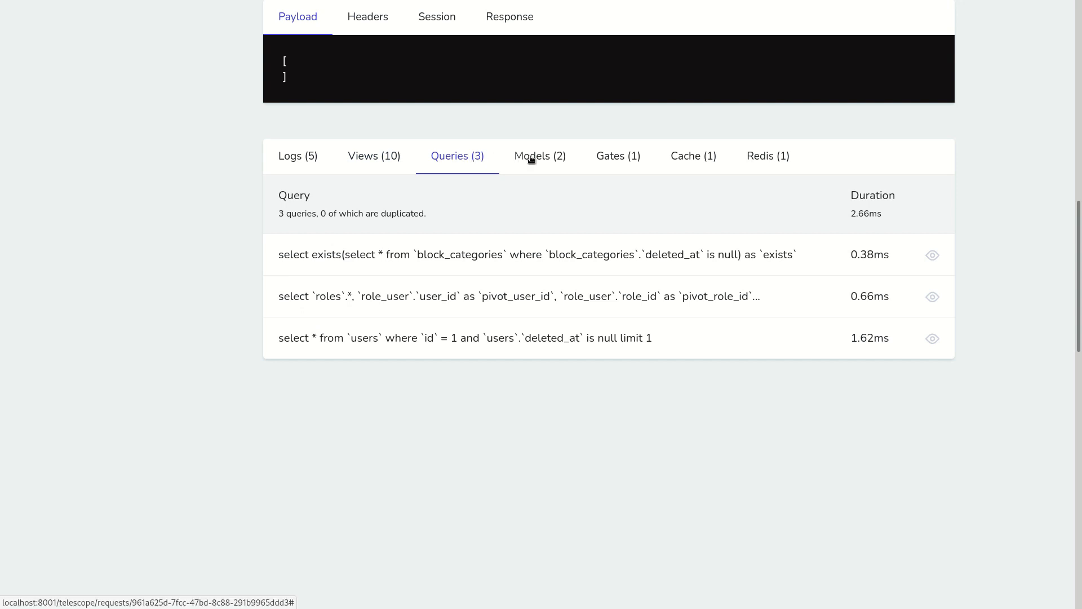
left_click(540, 156)
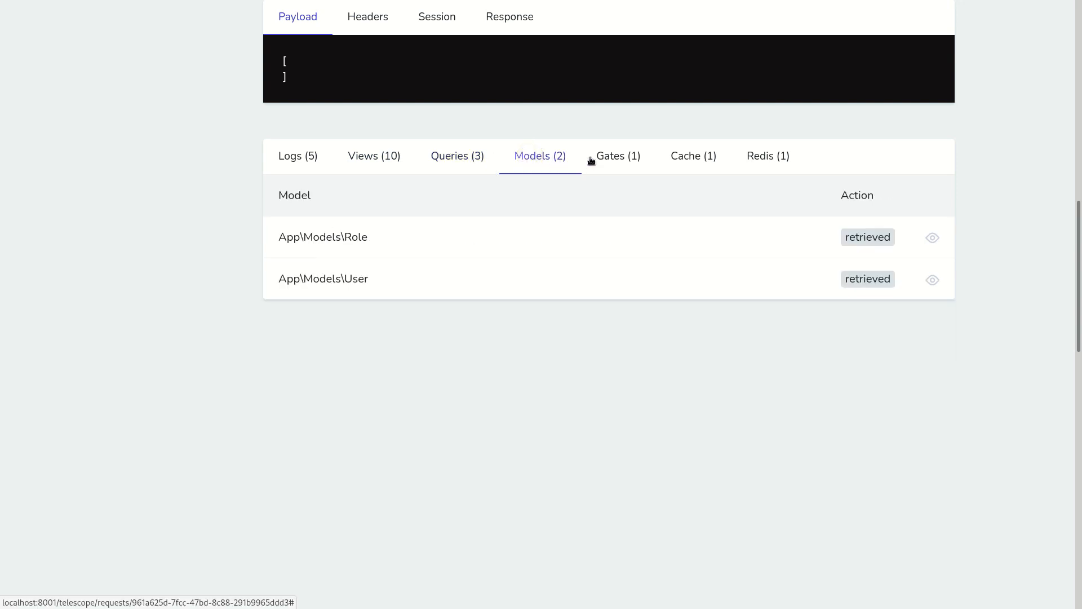
left_click(617, 156)
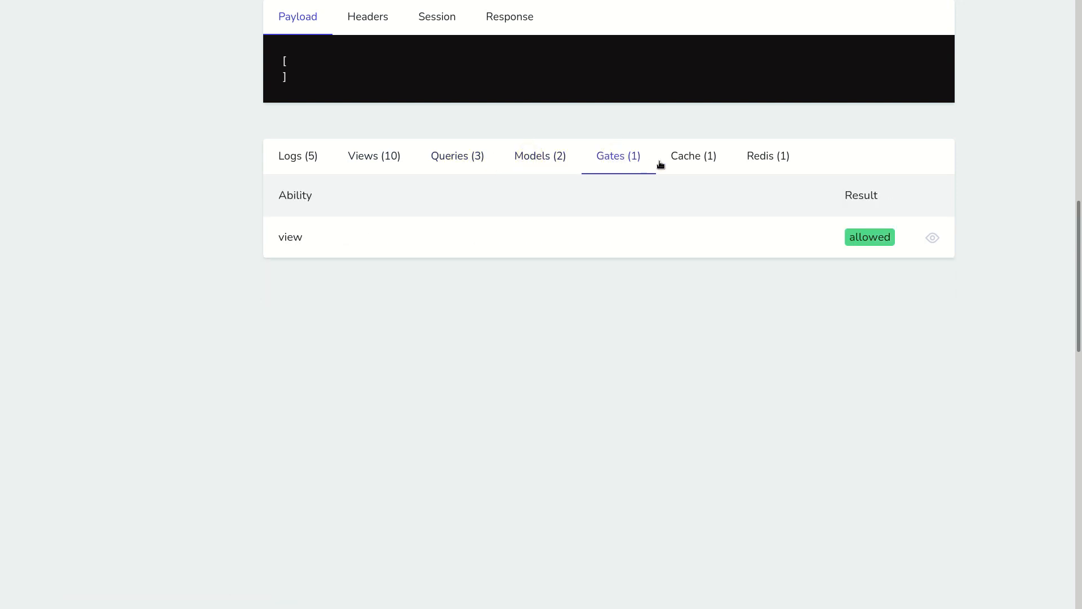
left_click(172, 120)
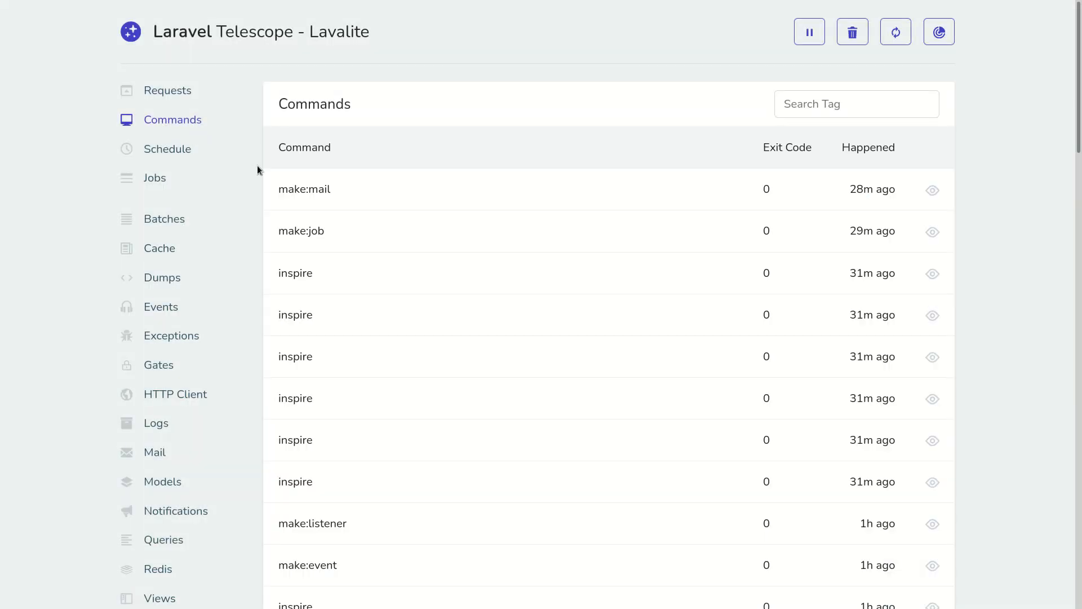
- List processed jobs and view the first SendWelcomeEmailJob's details
scroll("down", 3)
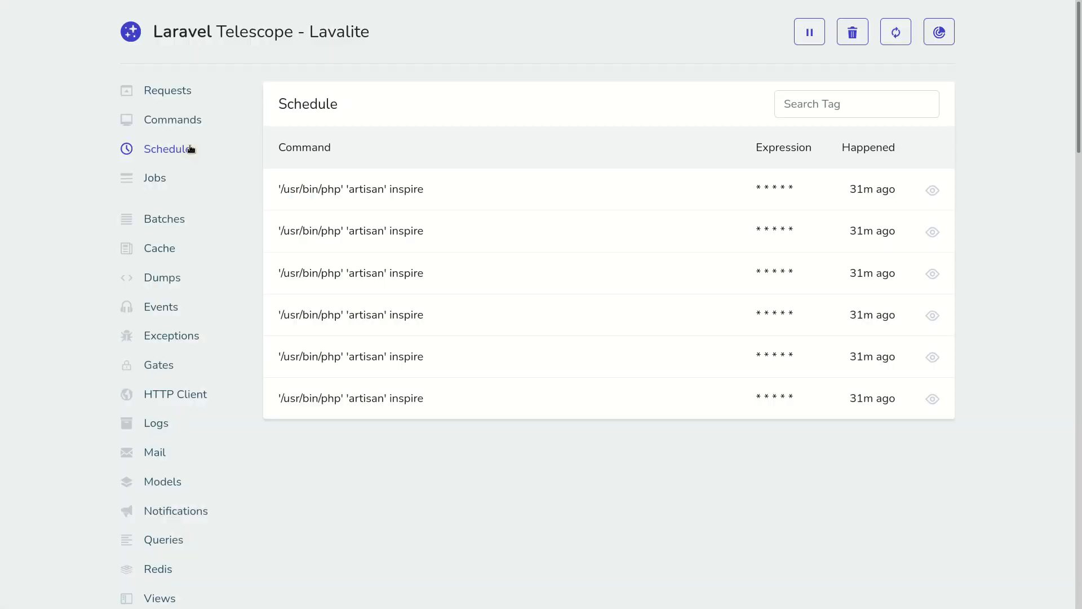
left_click(155, 177)
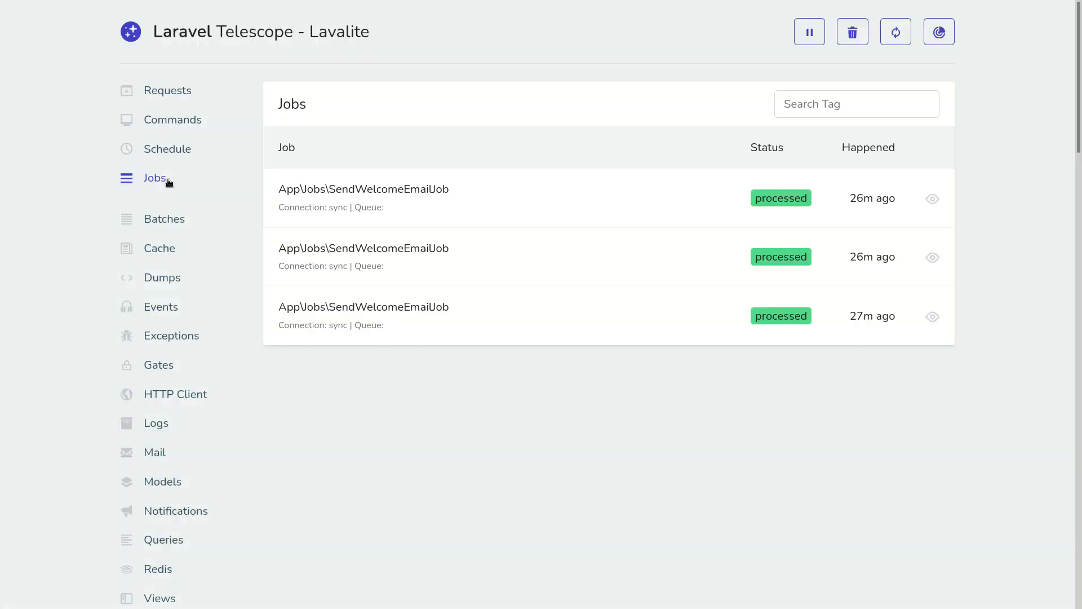
mouse_move(932, 199)
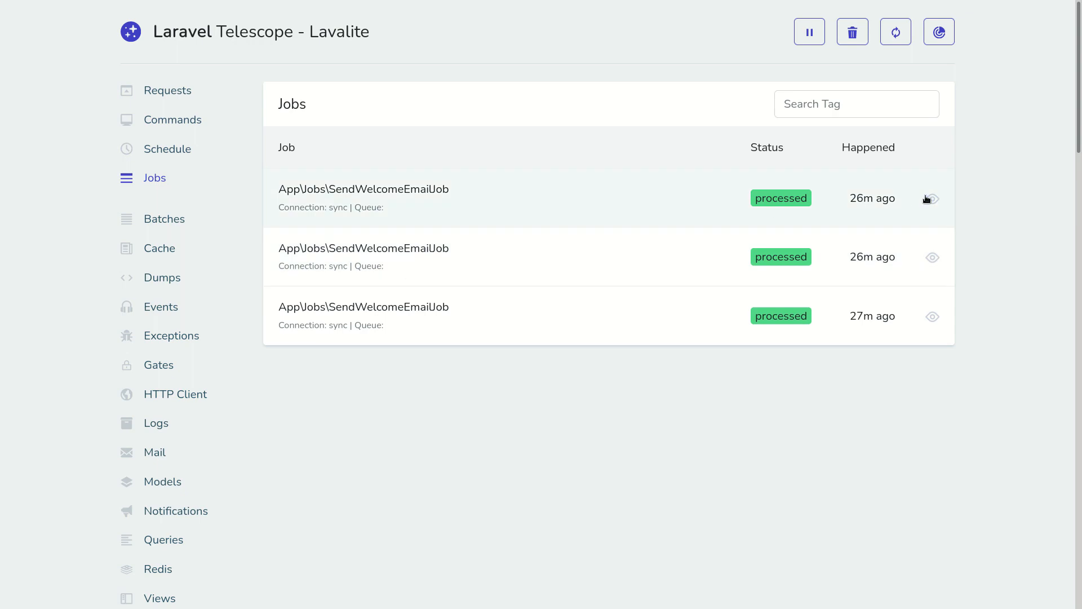
left_click(931, 199)
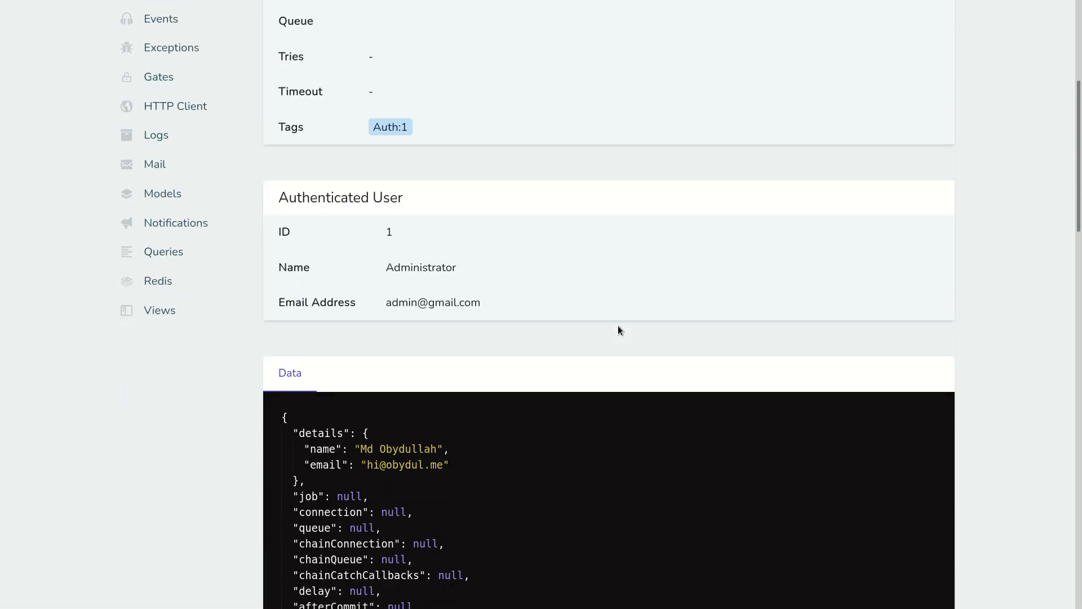
scroll("down", 3)
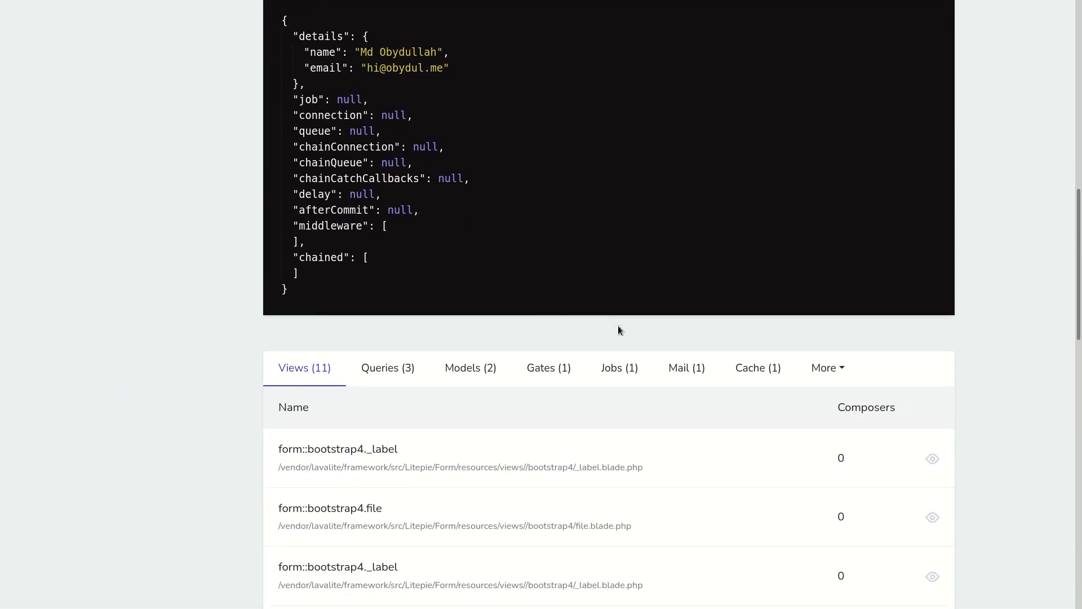
- Browse dispatched events, then a recorded exception and its stack trace
left_click(160, 307)
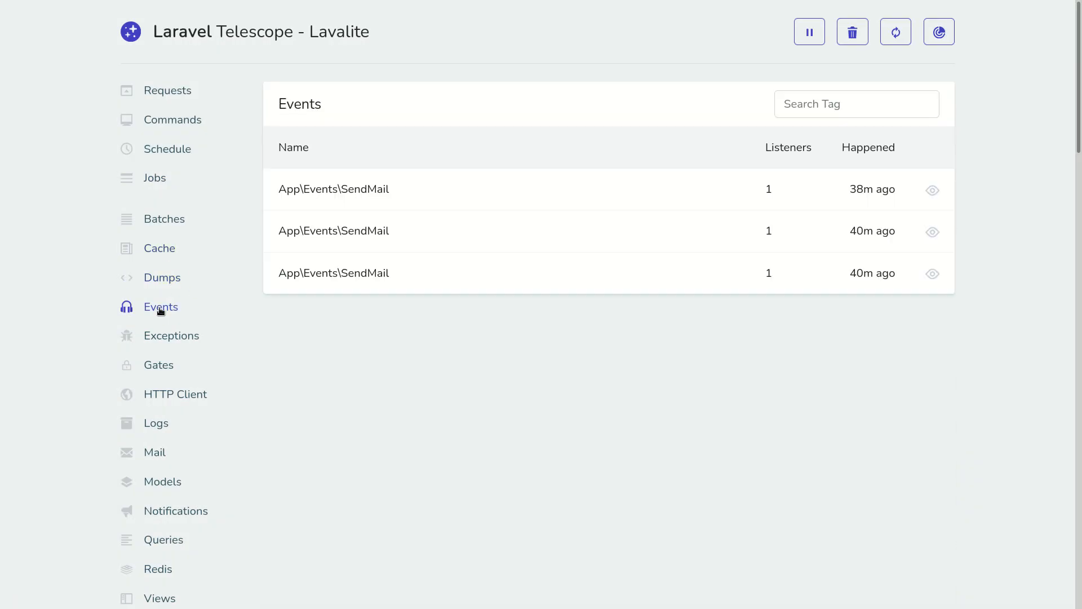
left_click(172, 335)
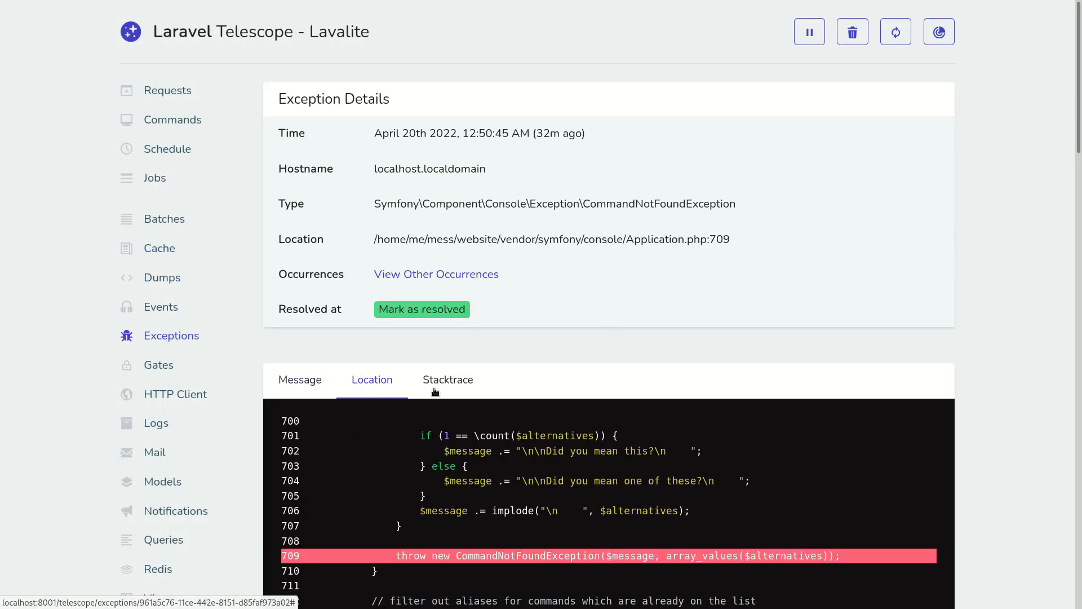
left_click(157, 335)
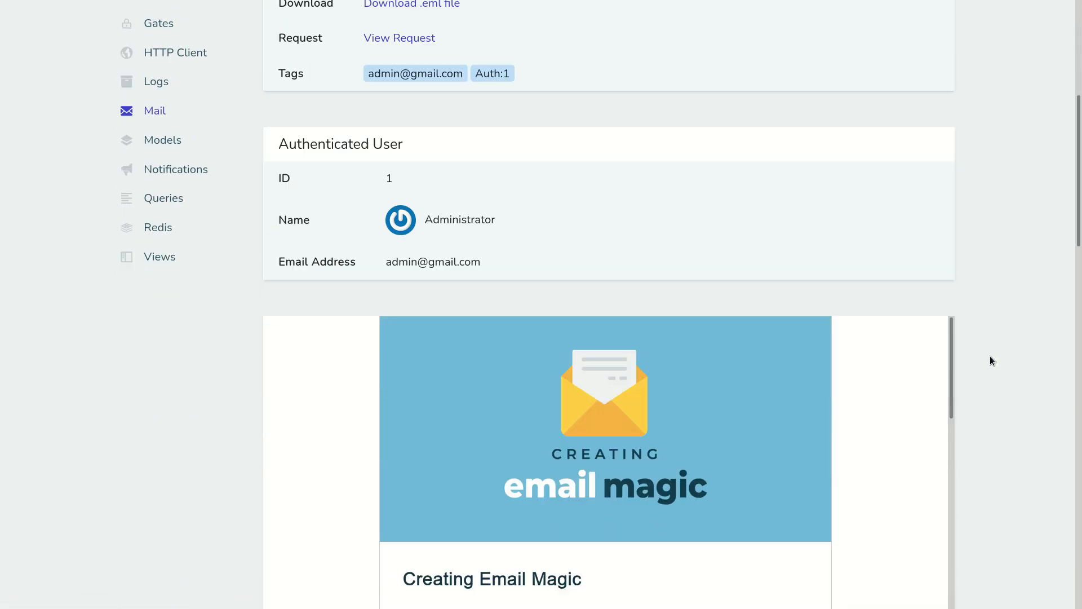
scroll("down", 3)
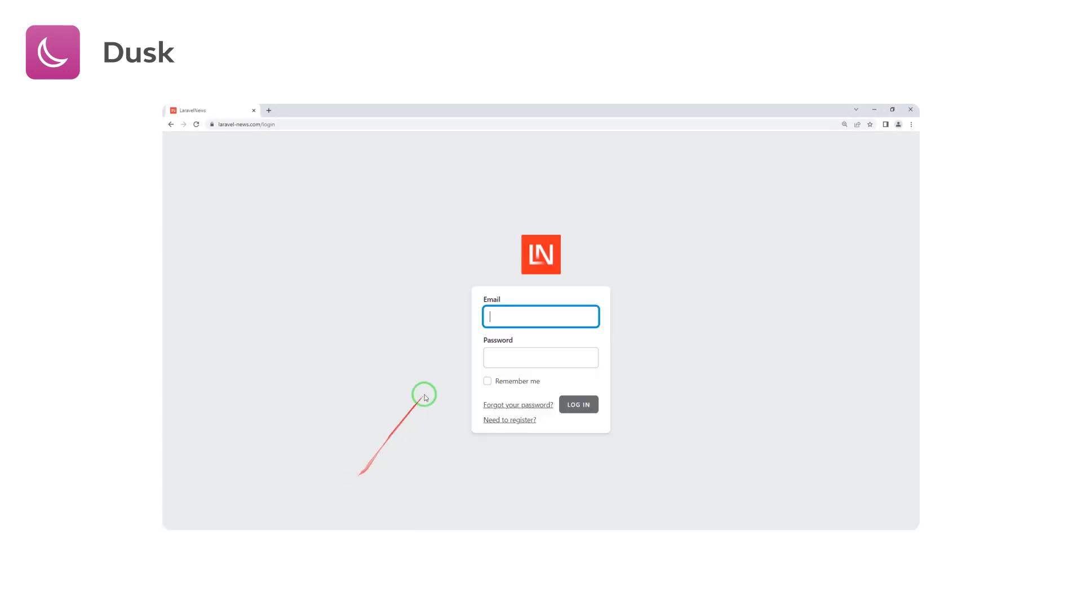
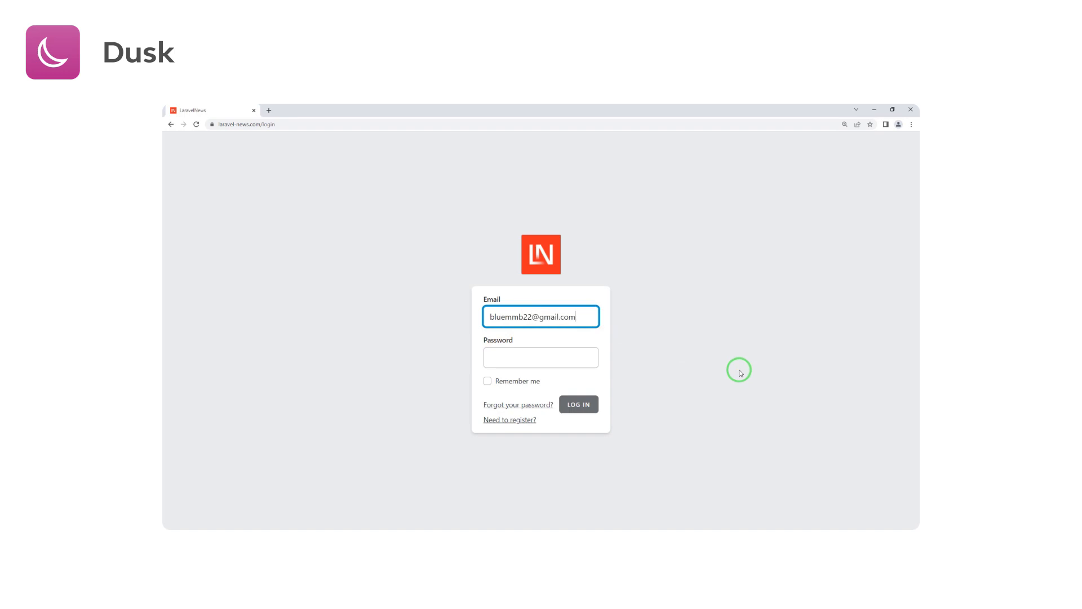
left_click(578, 404)
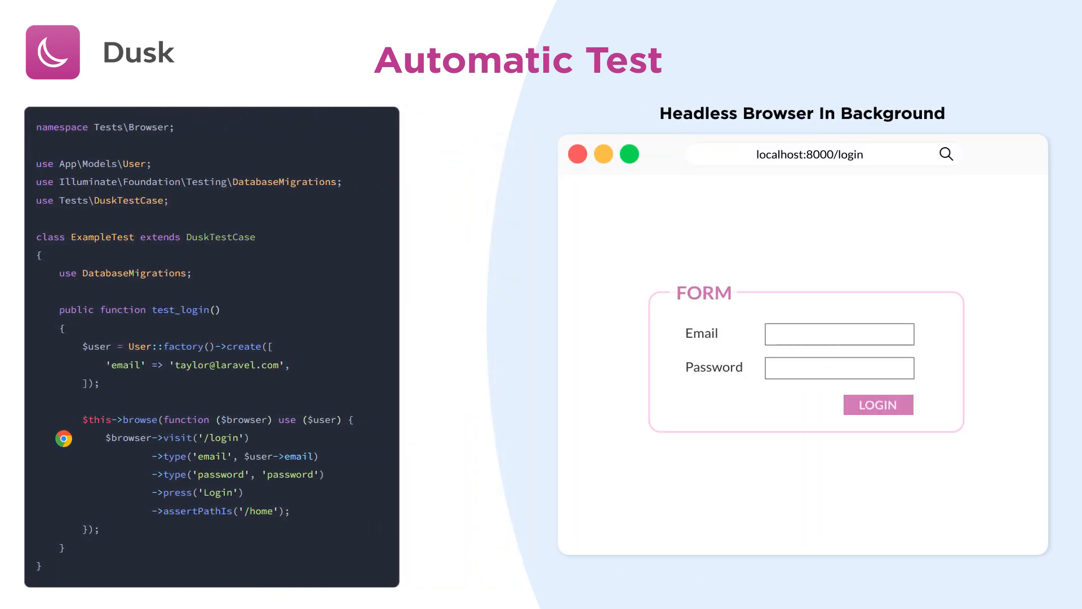
type("tayl")
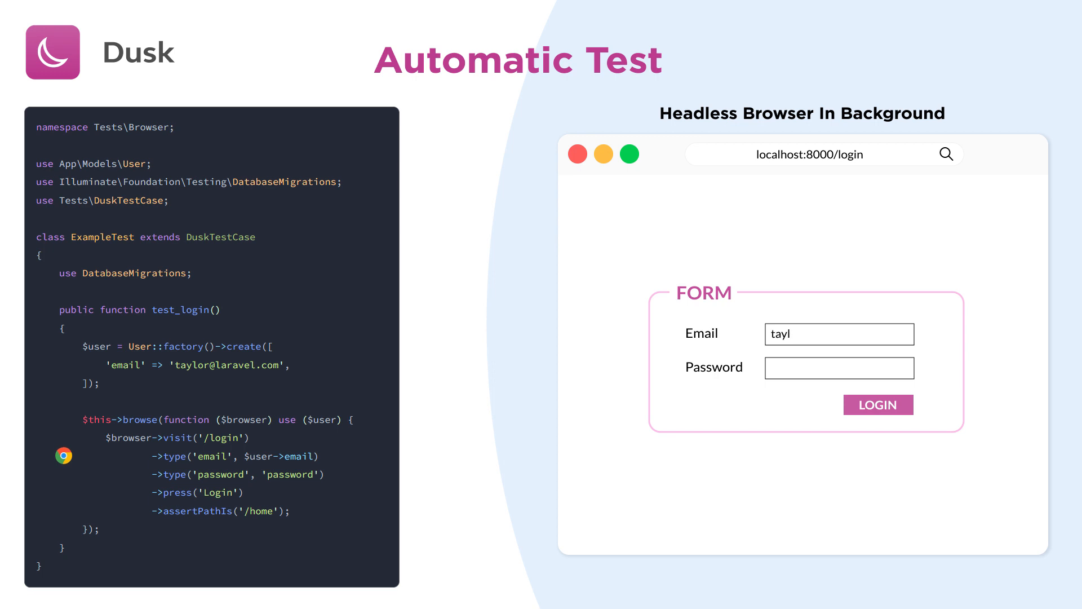